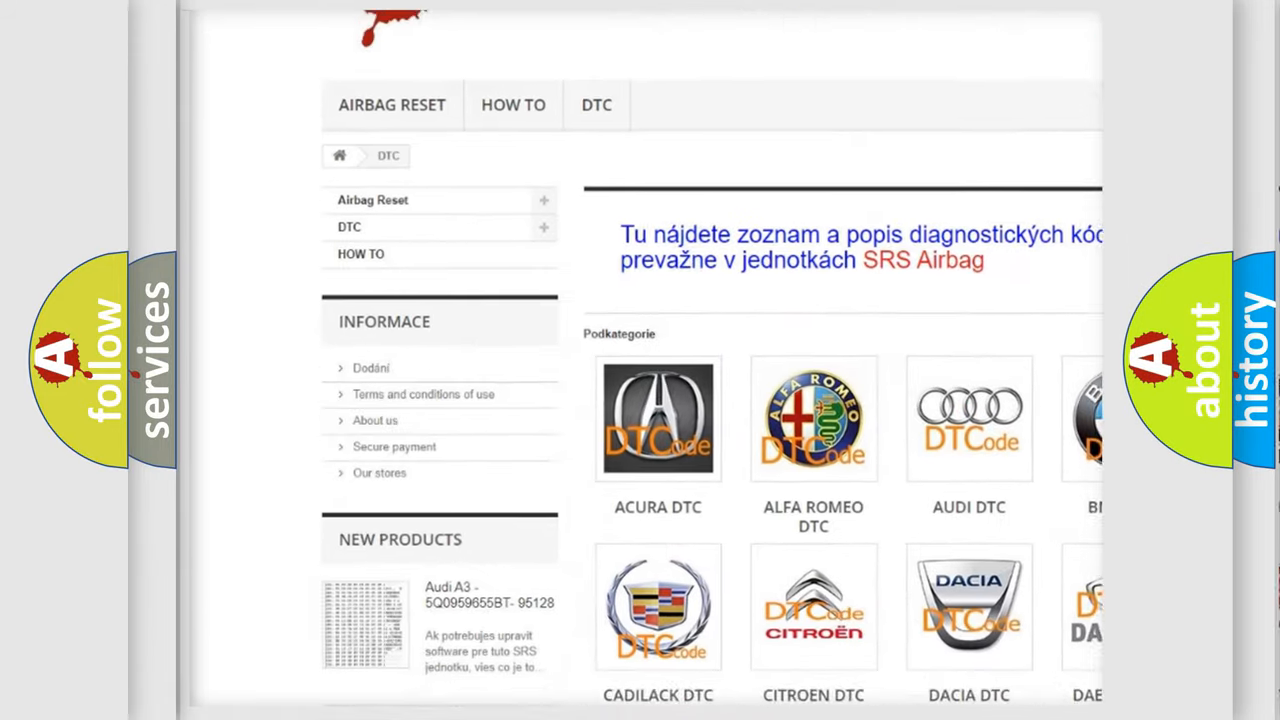
Scroll the DTC page and open the BMW tile to list its trouble code groups.
{"action": "scroll", "scroll_direction": "down", "scroll_amount": 3}
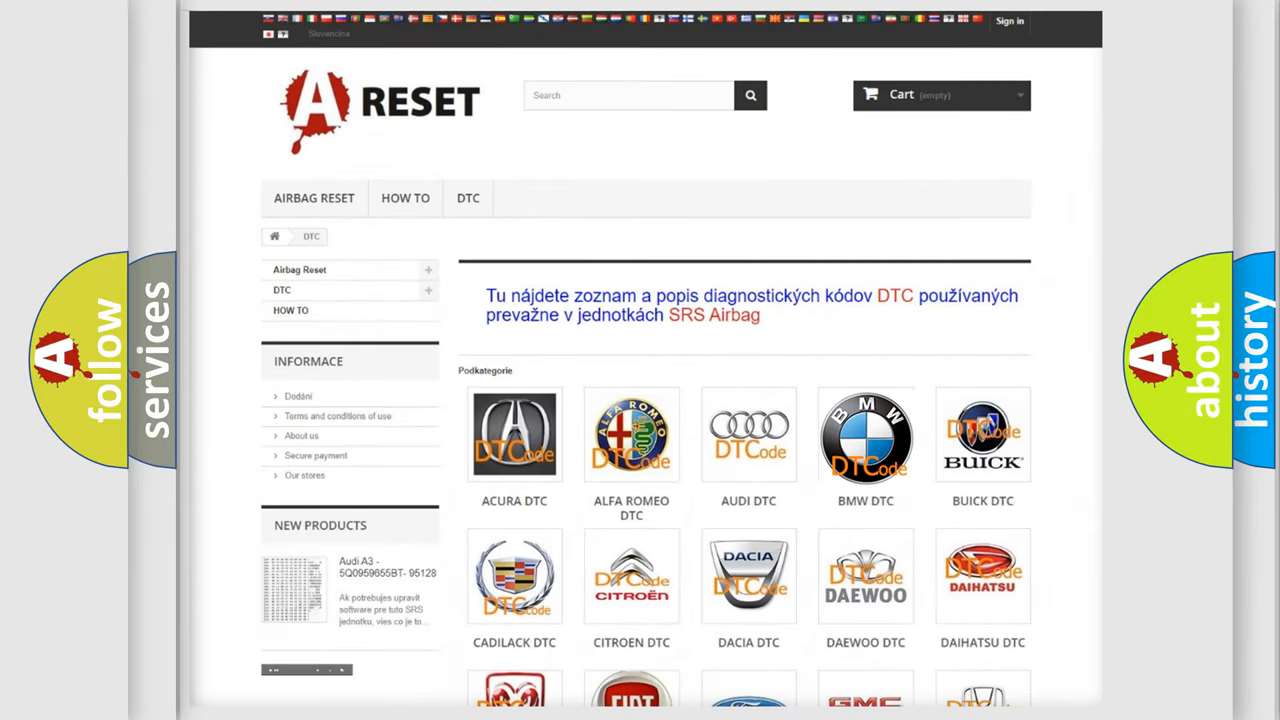
{"action": "left_click", "coordinate": [865, 441]}
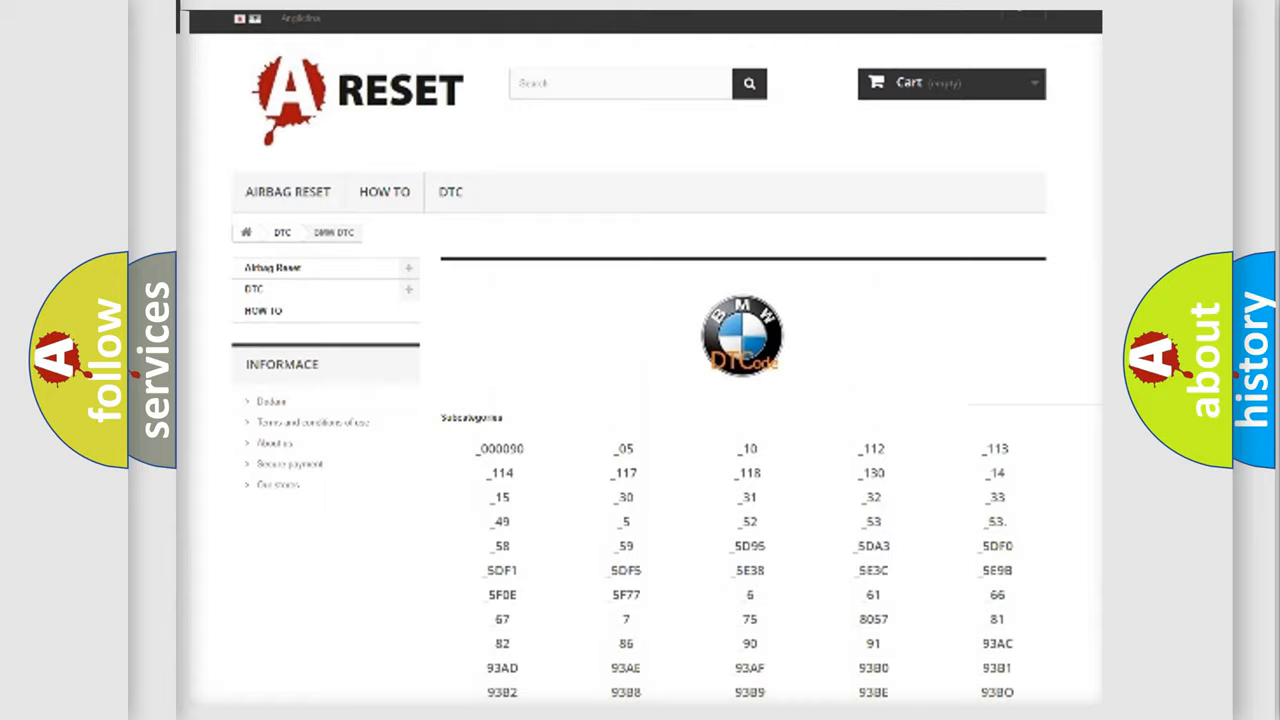